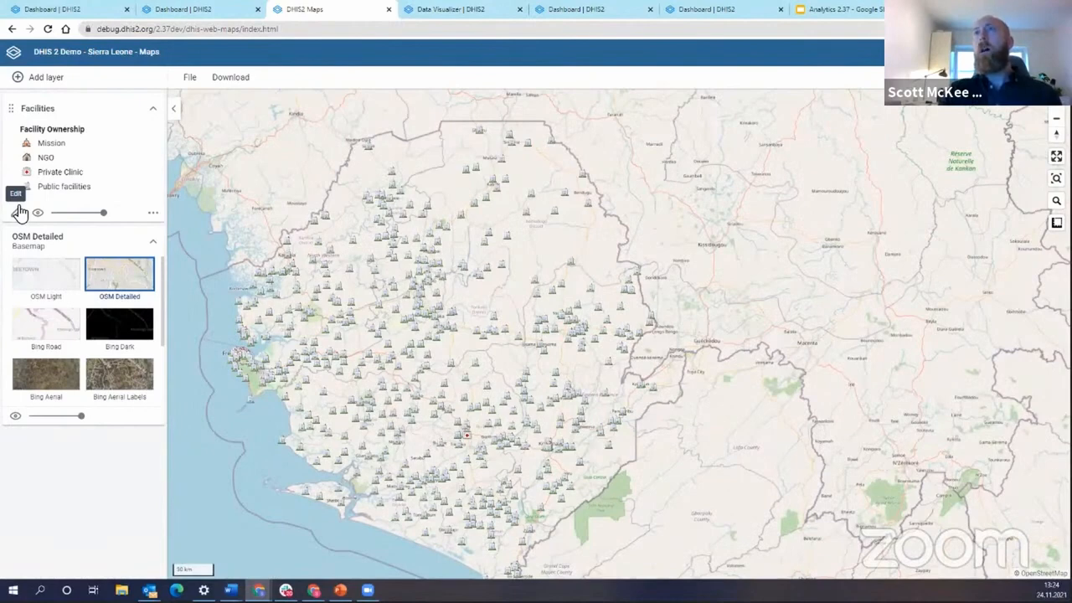
Step: Open the Facilities layer settings and expand Bo district to reveal its chiefdoms
{"action": "left_click", "coordinate": [15, 195]}
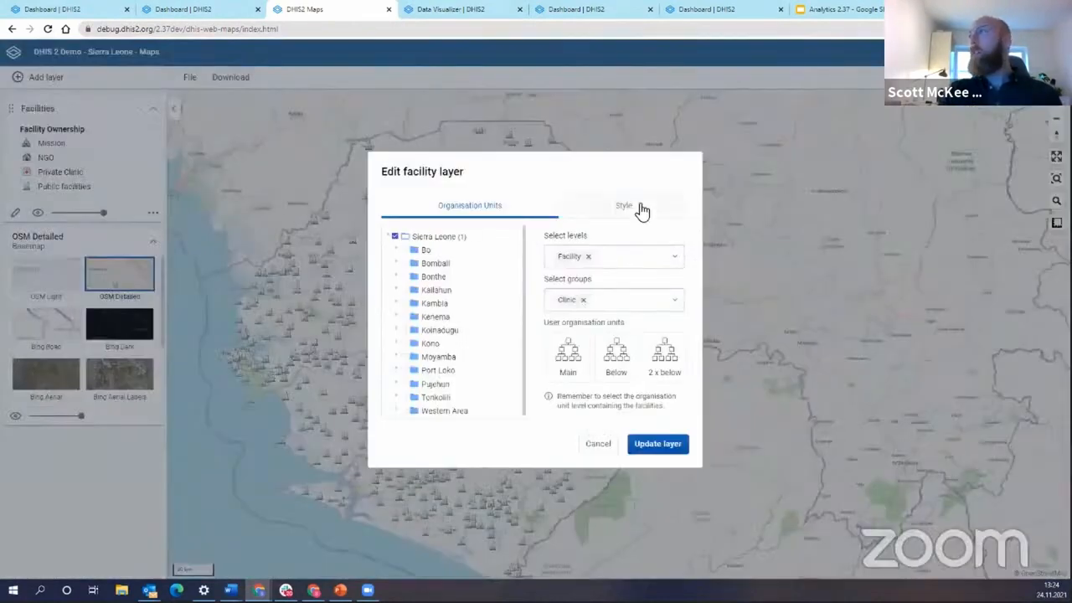
{"action": "mouse_move", "coordinate": [593, 266]}
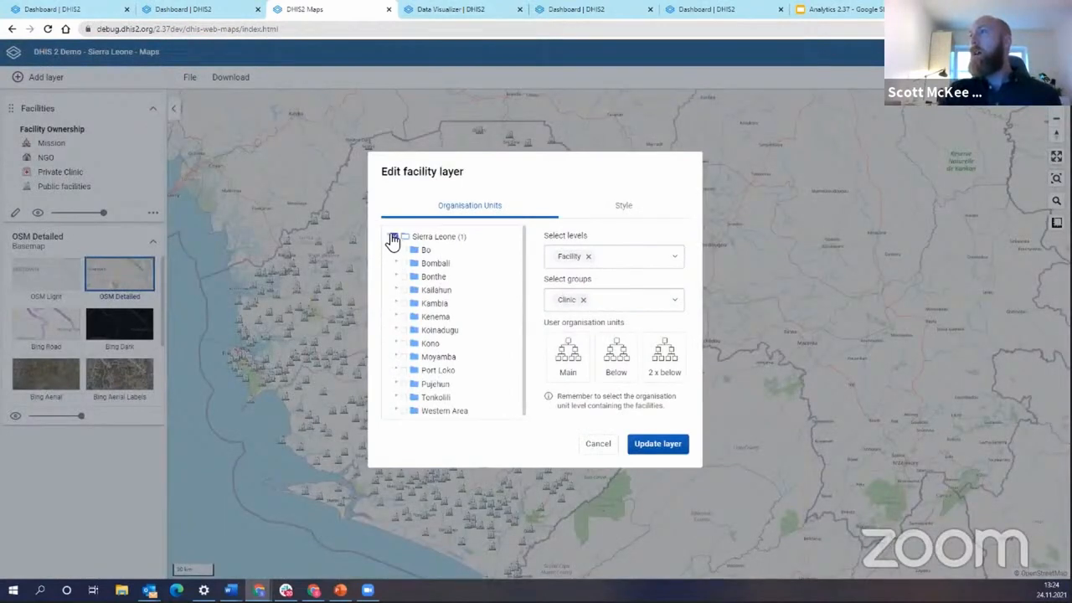
{"action": "left_click", "coordinate": [399, 250]}
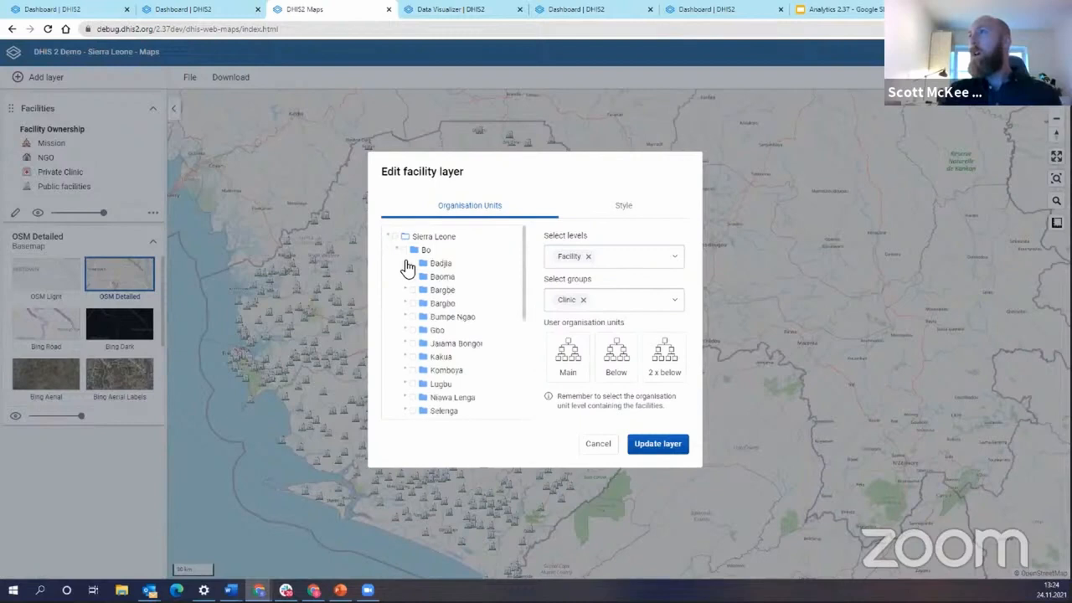
{"action": "left_click", "coordinate": [407, 262]}
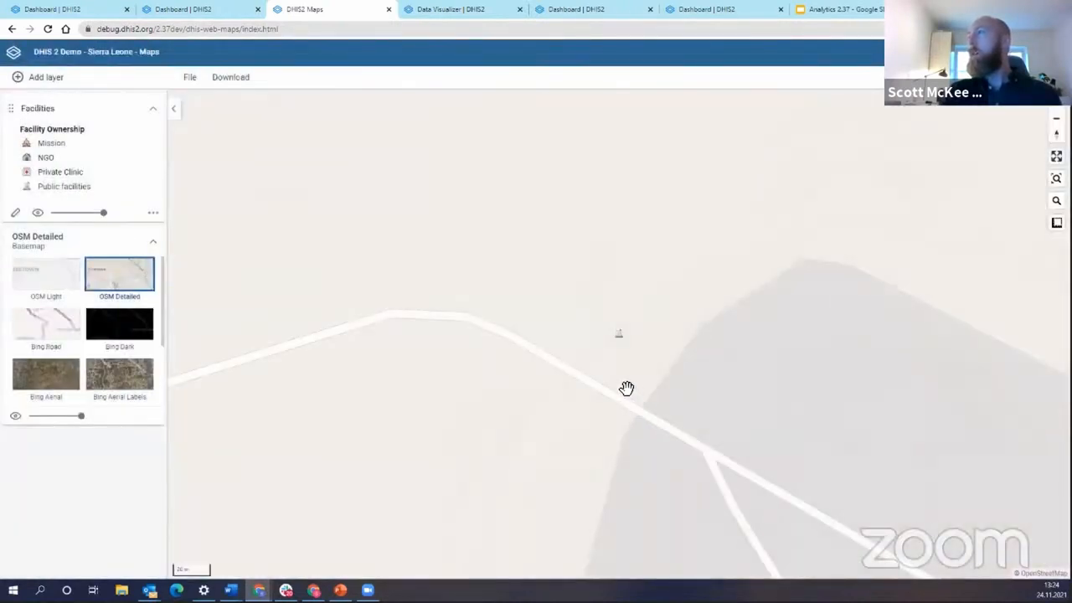
{"action": "mouse_move", "coordinate": [620, 335]}
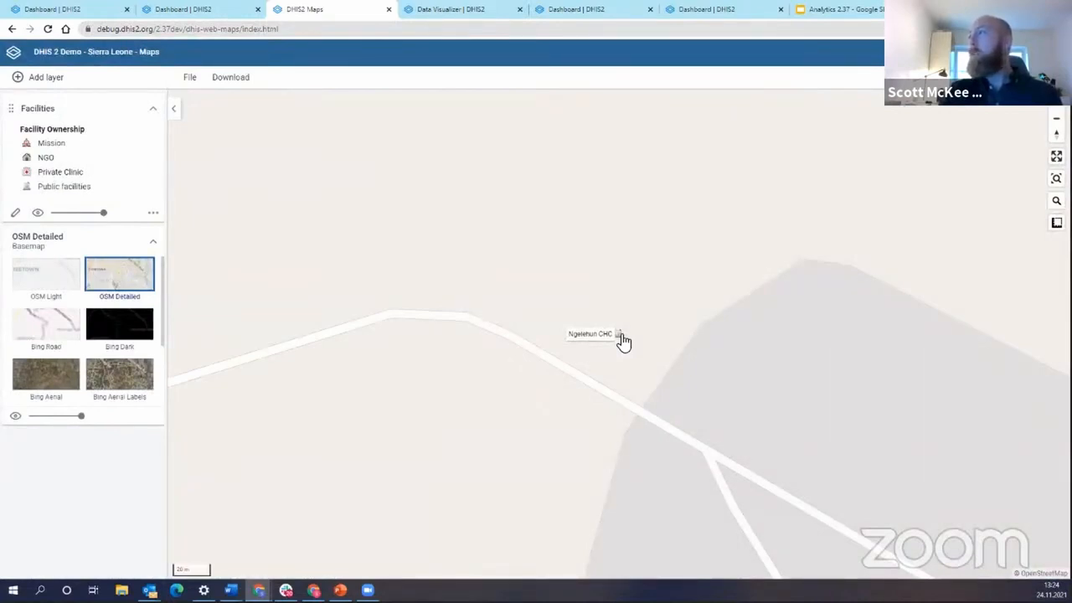
Step: Select the Ngelehun CHC marker to show its facility popup
{"action": "left_click", "coordinate": [616, 335]}
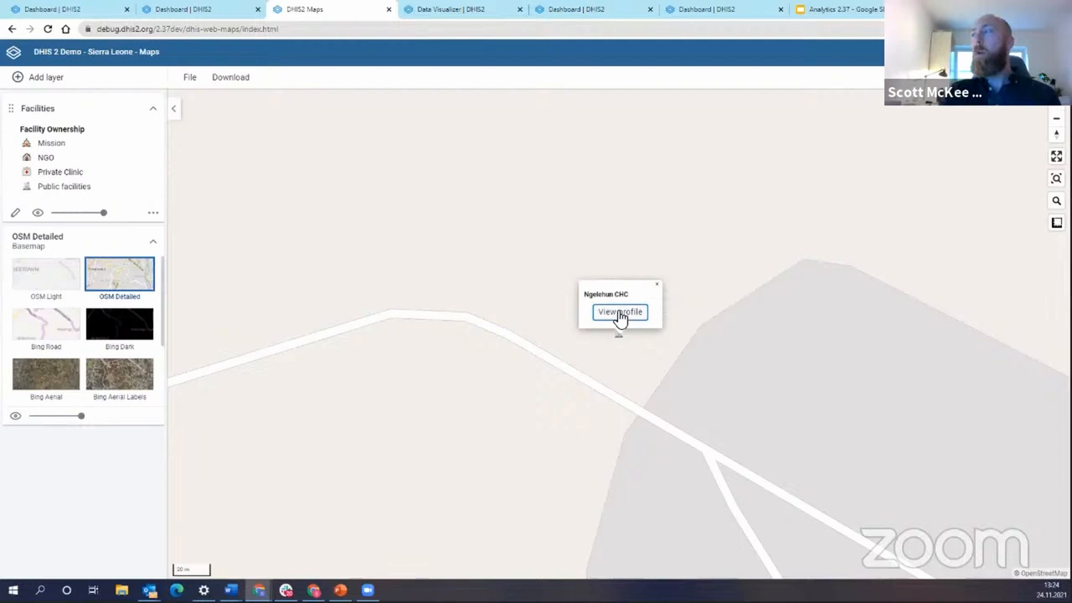
Step: Show the Ngelehun CHC profile panel via 'View profile' in its popup
{"action": "left_click", "coordinate": [619, 311]}
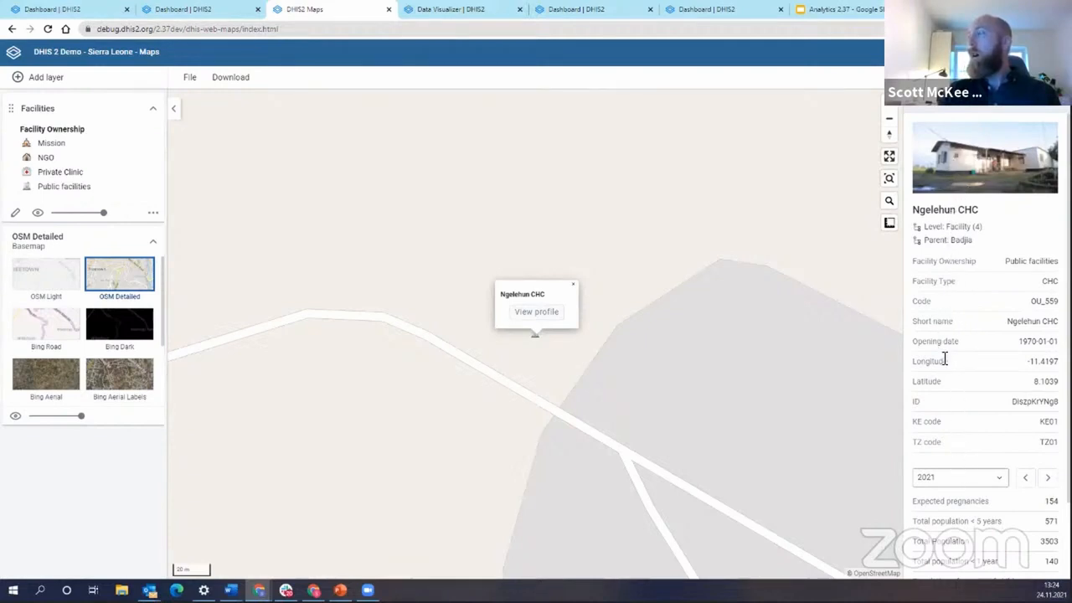
{"action": "mouse_move", "coordinate": [944, 201]}
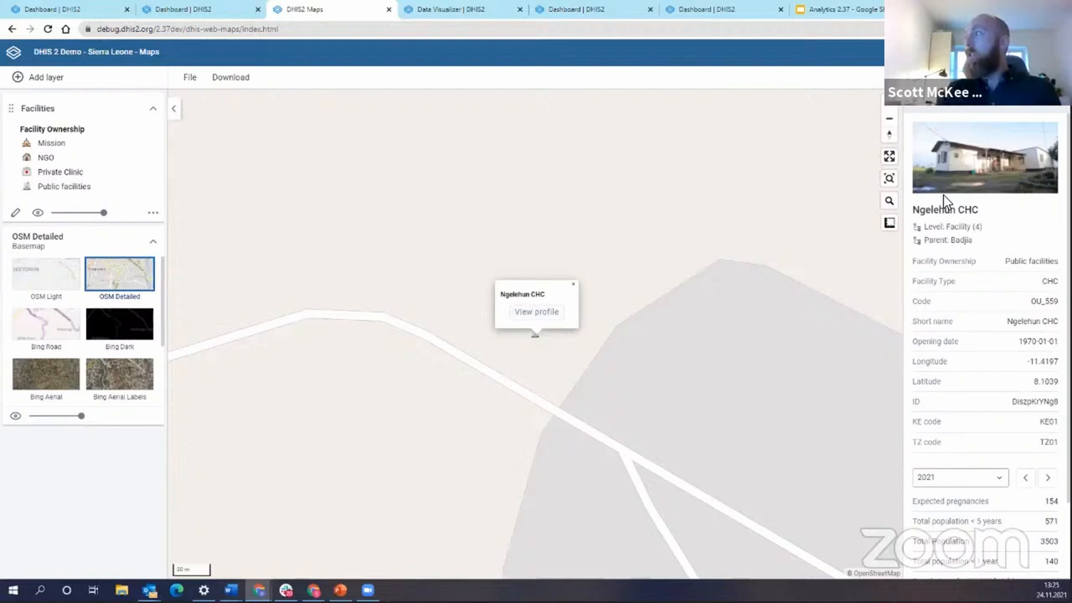
{"action": "mouse_move", "coordinate": [1034, 192]}
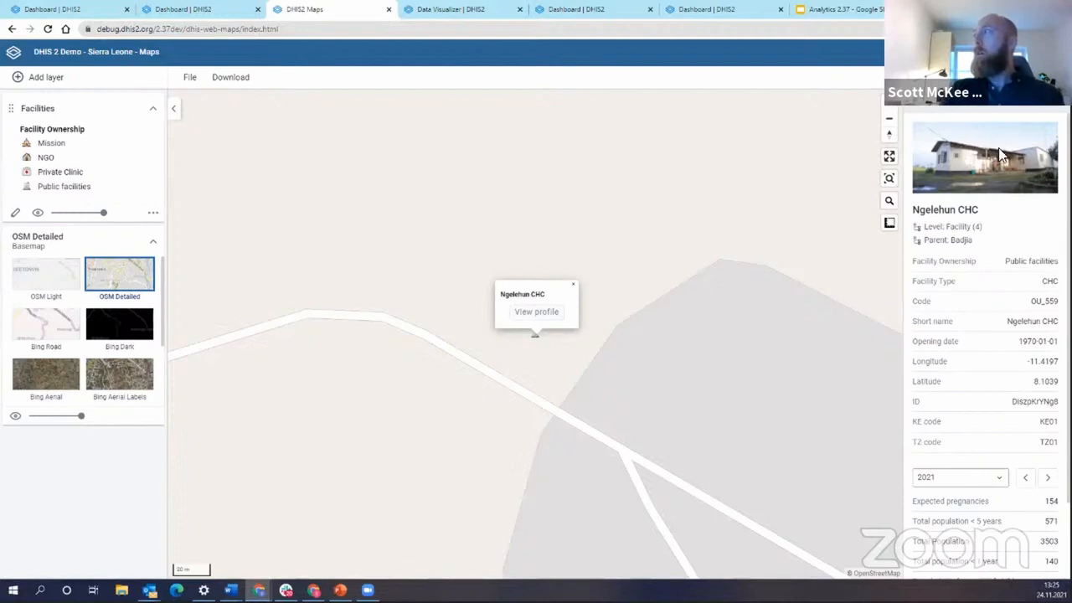
{"action": "mouse_move", "coordinate": [990, 171]}
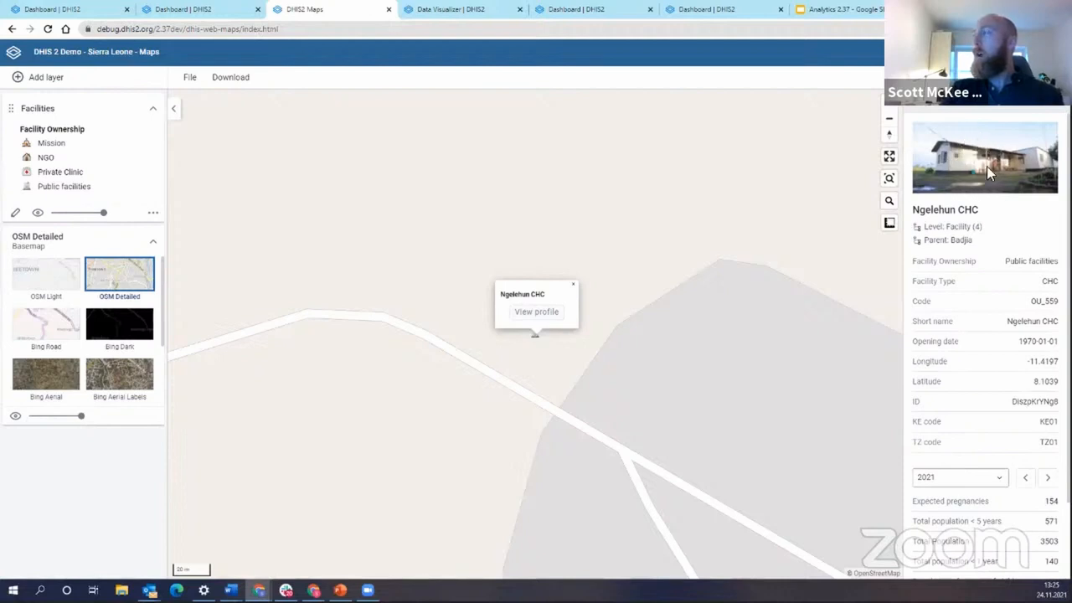
{"action": "mouse_move", "coordinate": [963, 291]}
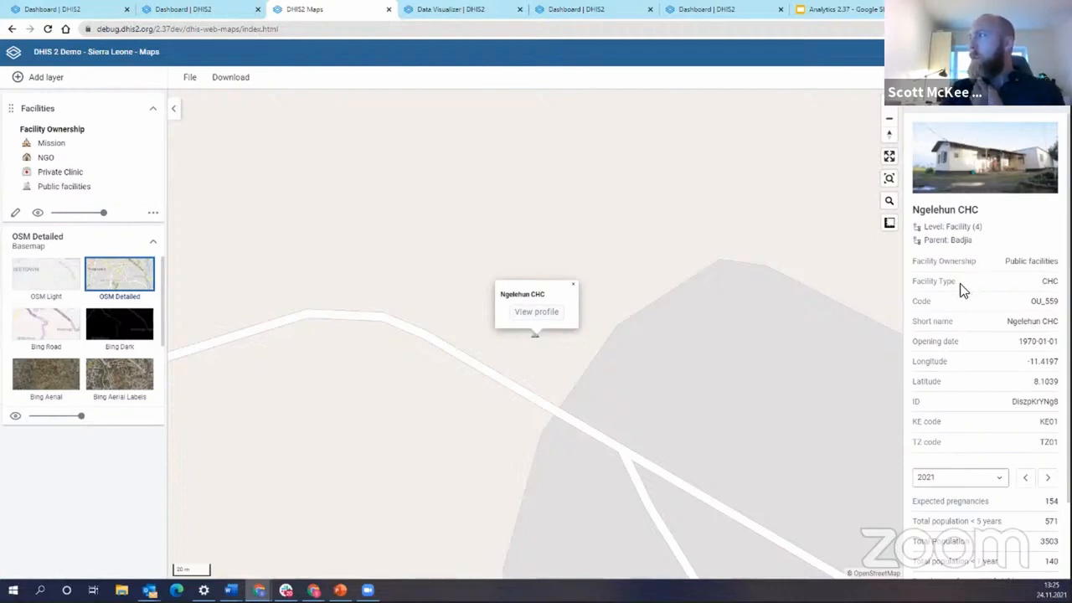
{"action": "scroll", "scroll_direction": "down", "scroll_amount": 3}
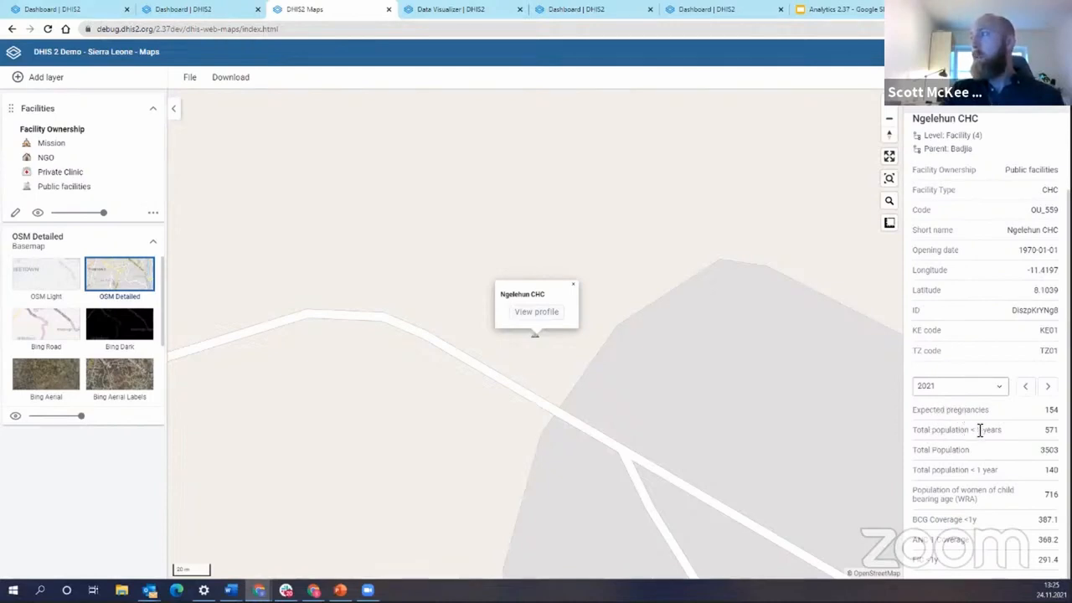
{"action": "mouse_move", "coordinate": [996, 449]}
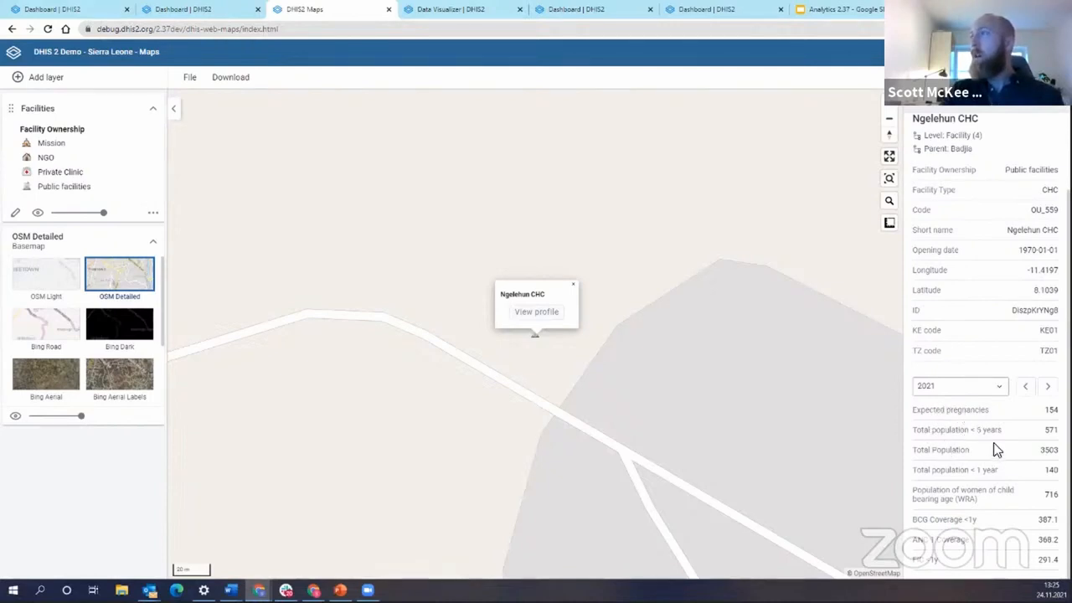
{"action": "mouse_move", "coordinate": [1028, 452]}
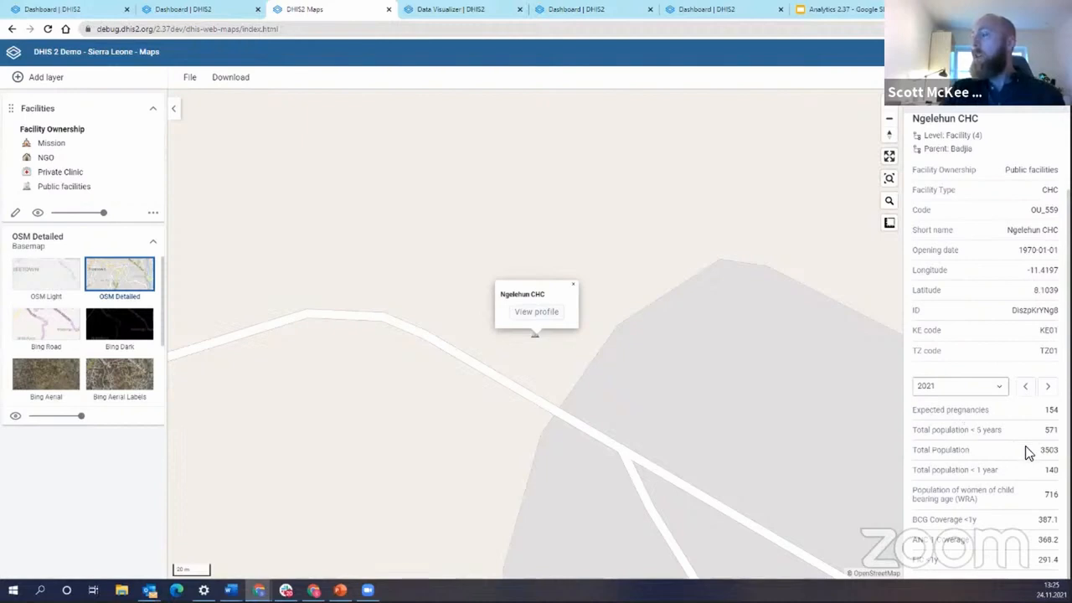
{"action": "mouse_move", "coordinate": [1005, 447]}
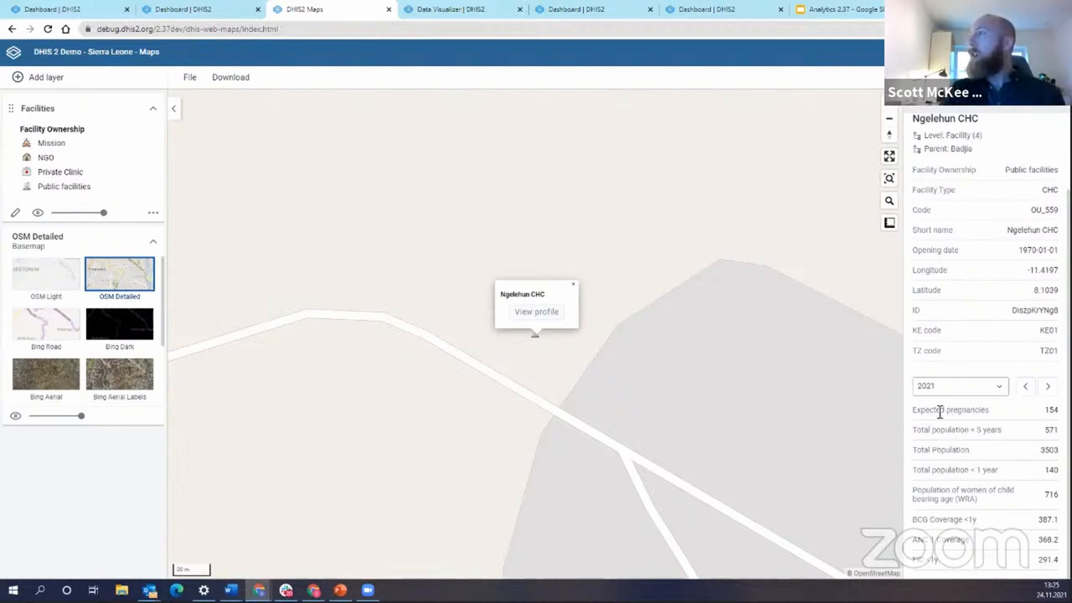
{"action": "mouse_move", "coordinate": [931, 264]}
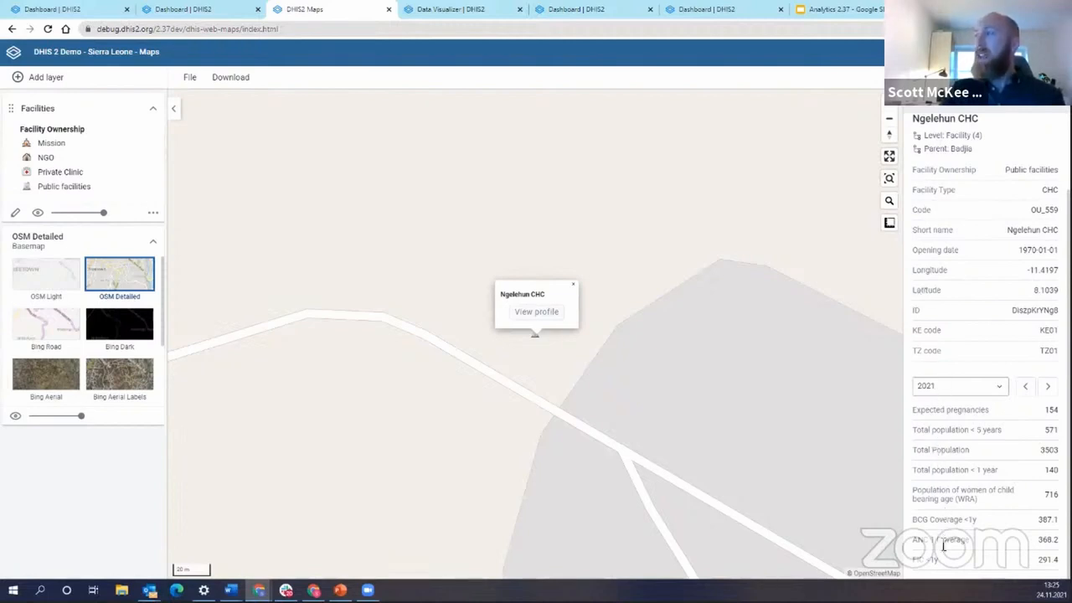
{"action": "mouse_move", "coordinate": [937, 420]}
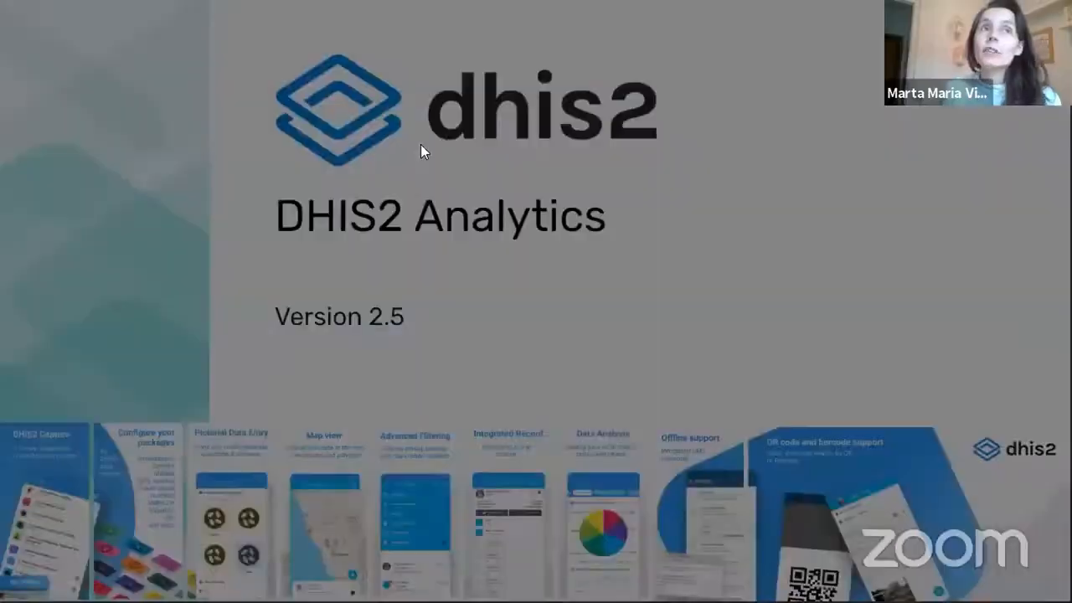
Step: Advance the shared DHIS2 Analytics deck to the Icon Library slide
{"action": "key", "text": "Right"}
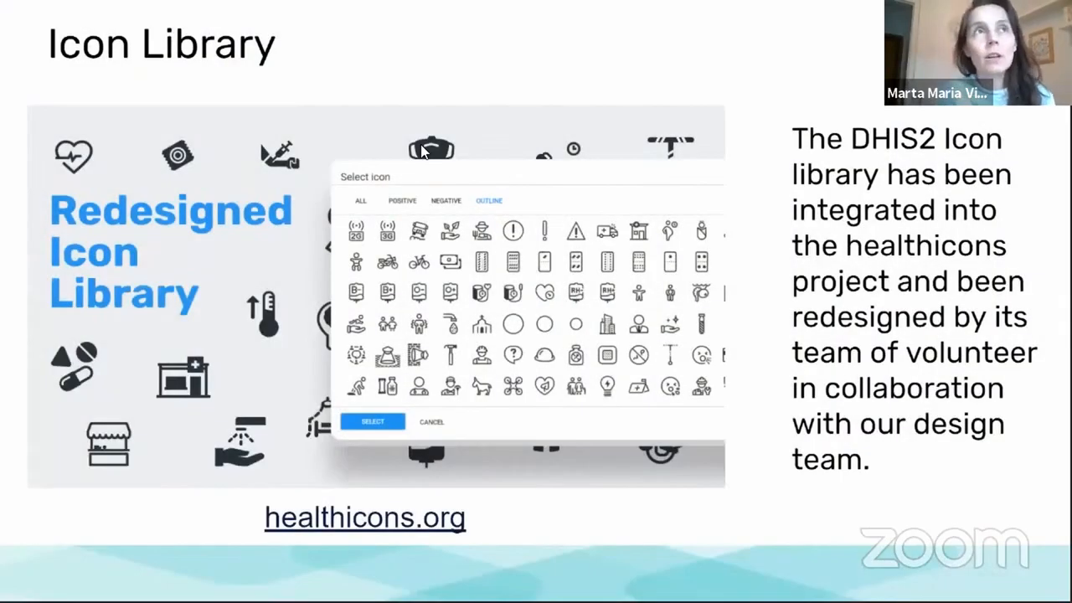